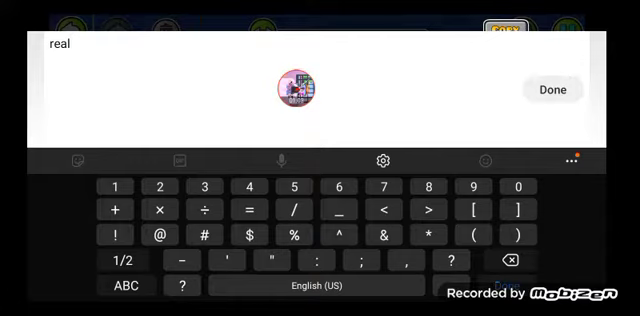
Step: Enter 'REAL!1!1!1!1 3D' as the text object's content, removing the extra word, and confirm
type("!1!1!1!1 3d Bloc")
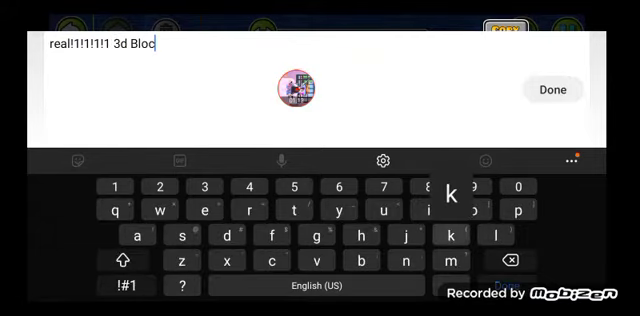
left_click(551, 89)
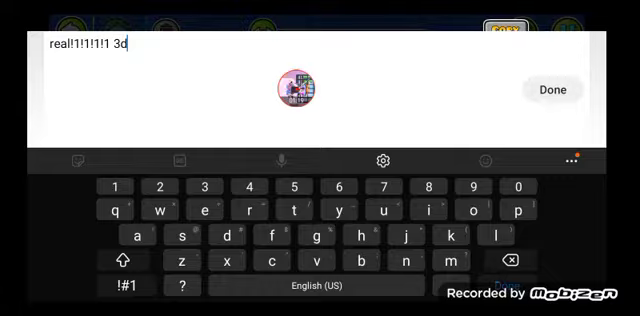
left_click(550, 89)
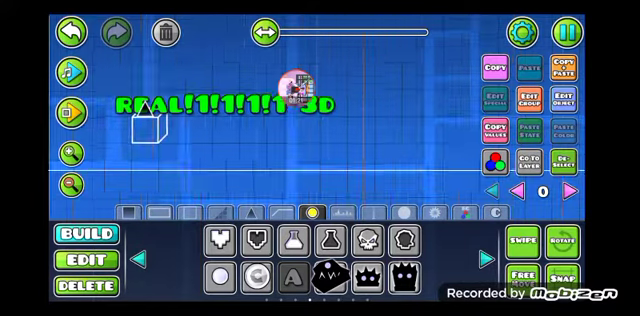